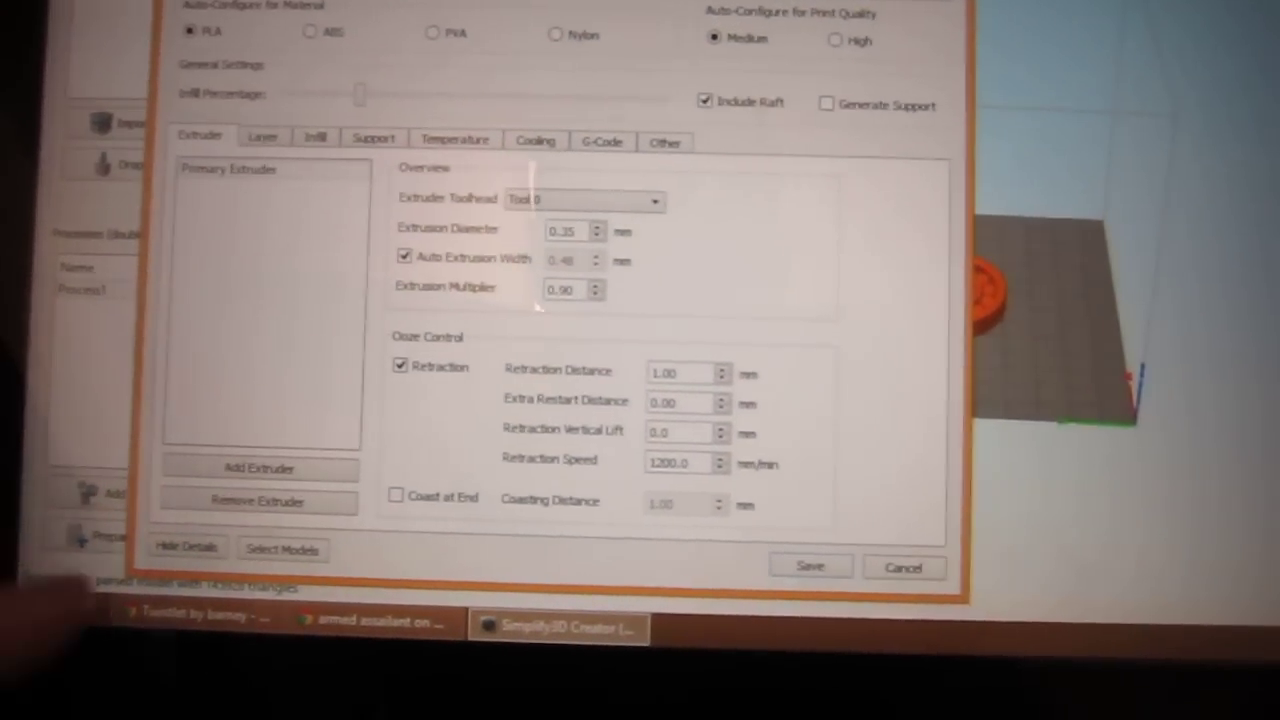
Bring up the Select Models list from the FFF process settings window
{"action": "left_click", "coordinate": [282, 548]}
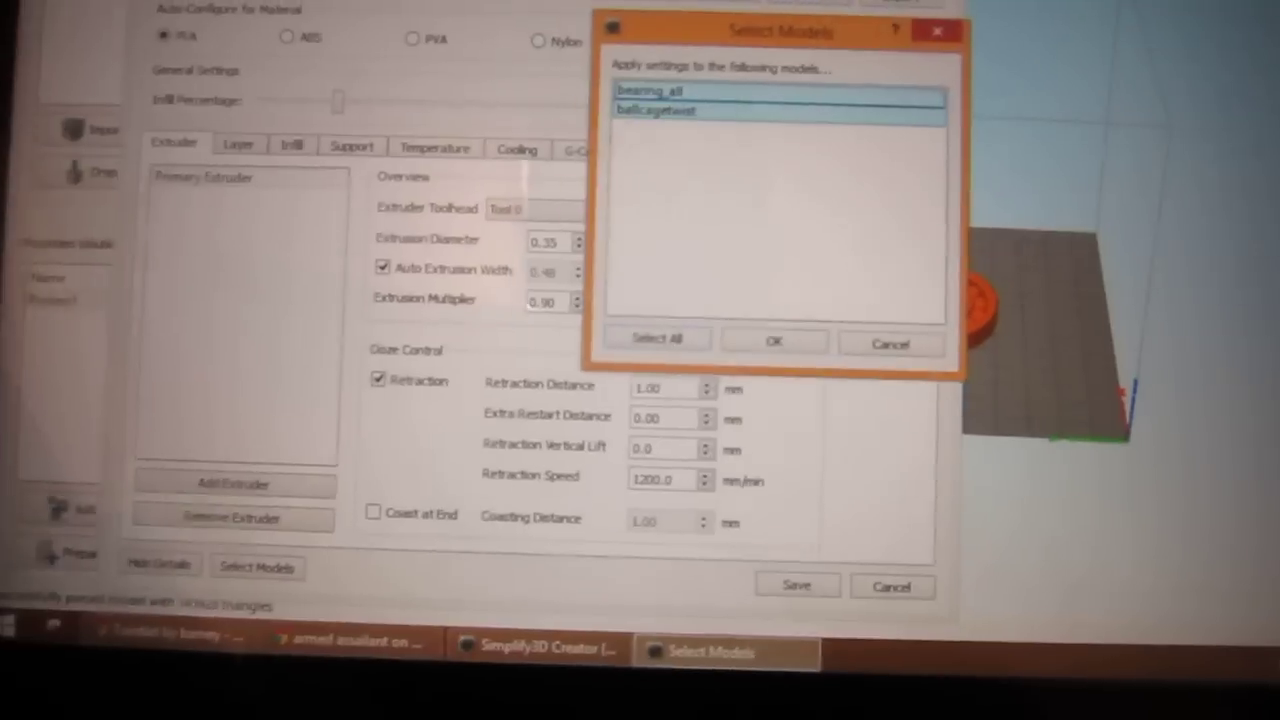